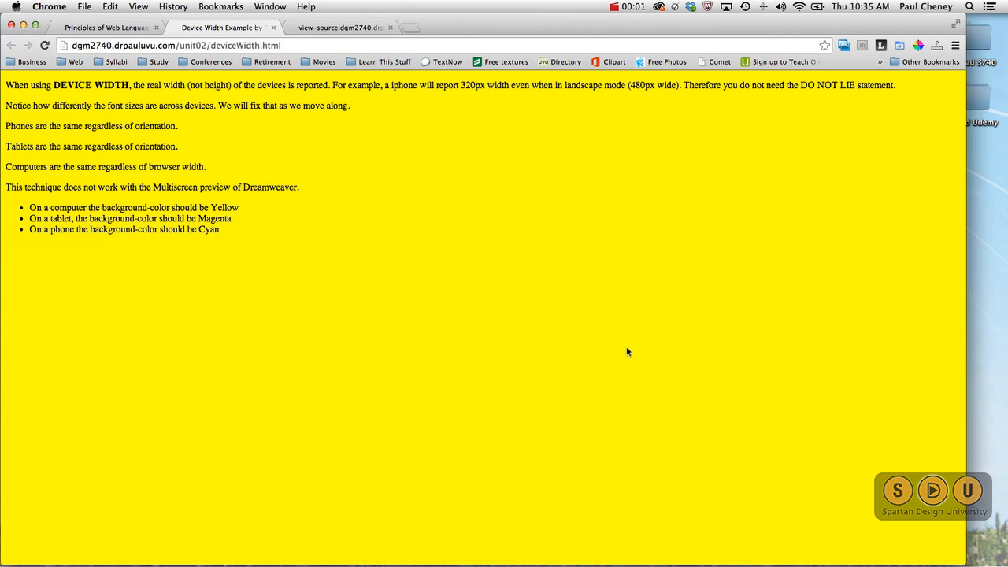
{"action": "mouse_move", "coordinate": [581, 187]}
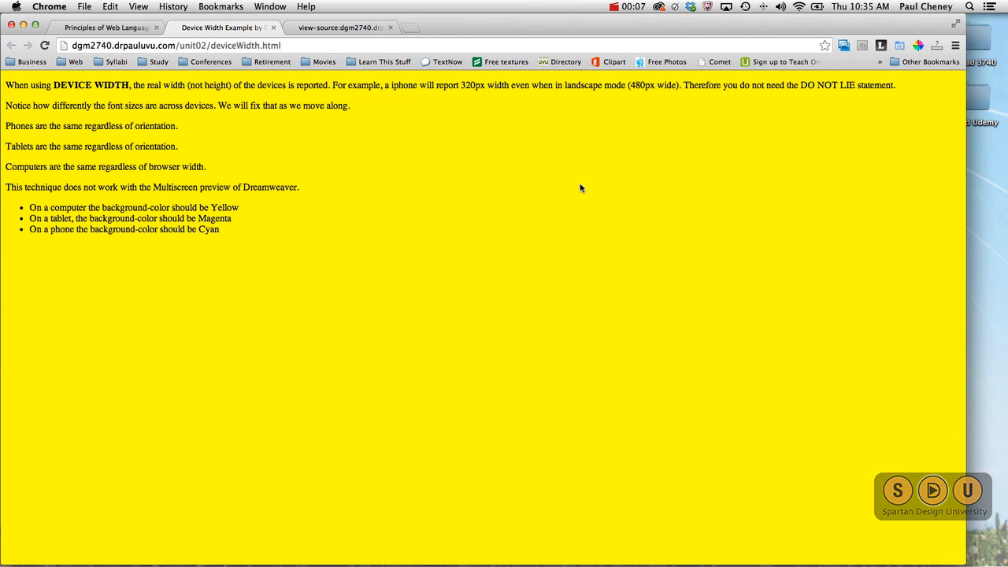
{"action": "mouse_move", "coordinate": [572, 188]}
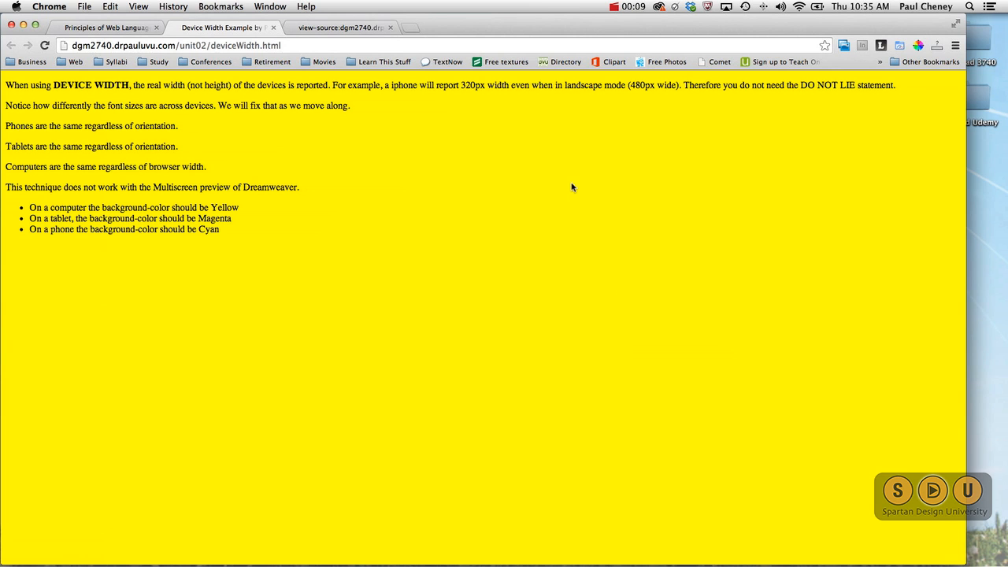
Step: Highlight 'DEVICE WIDTH' and '320px width' in the yellow demo page's explanation text
{"action": "double_click", "coordinate": [90, 85]}
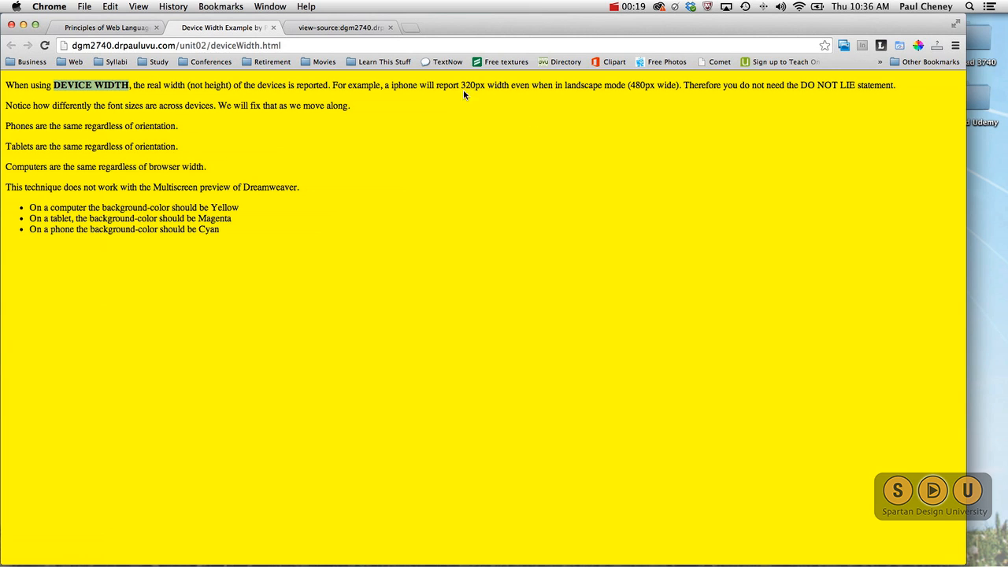
{"action": "left_click_drag", "start_coordinate": [462, 85], "coordinate": [509, 85]}
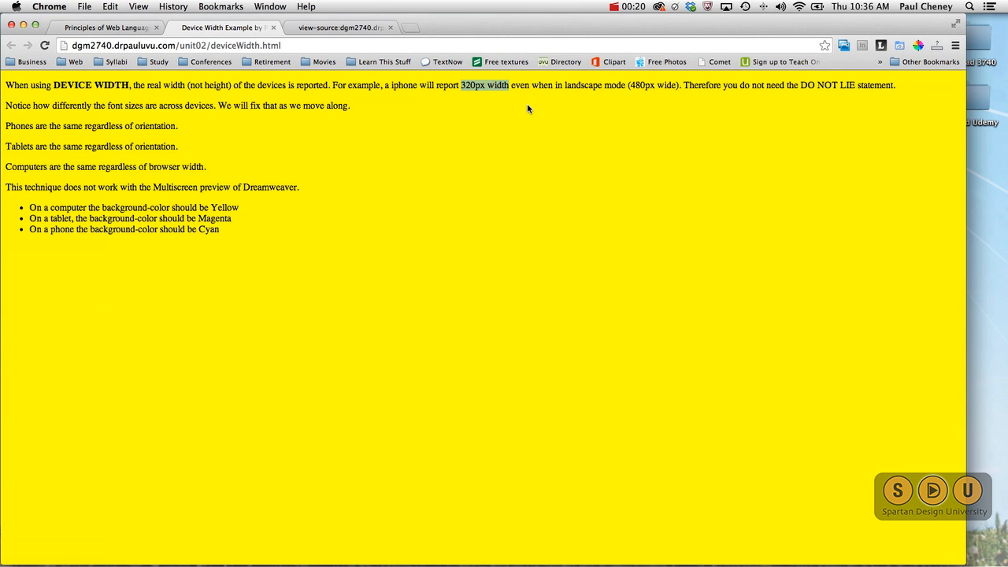
{"action": "mouse_move", "coordinate": [540, 102]}
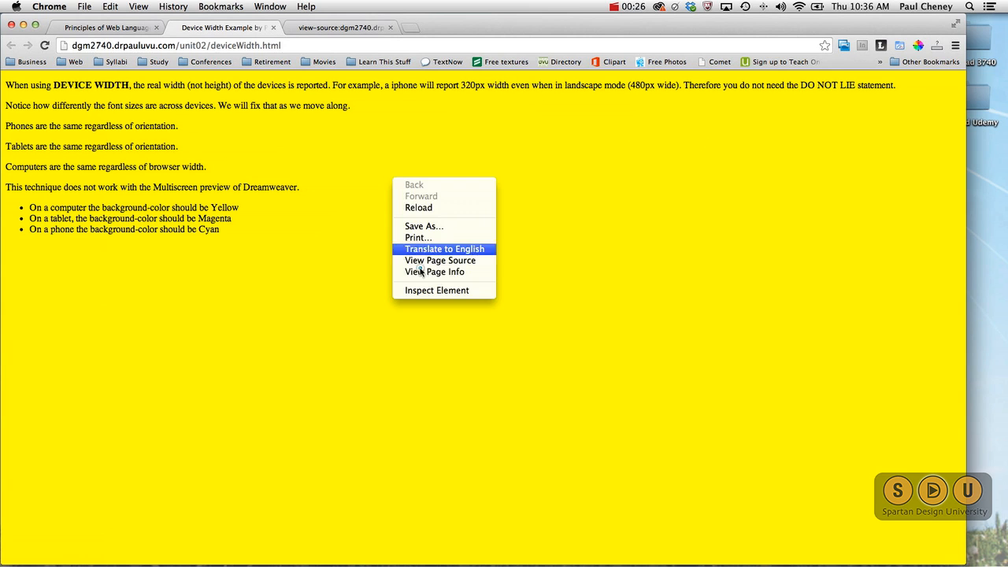
{"action": "left_click", "coordinate": [440, 260]}
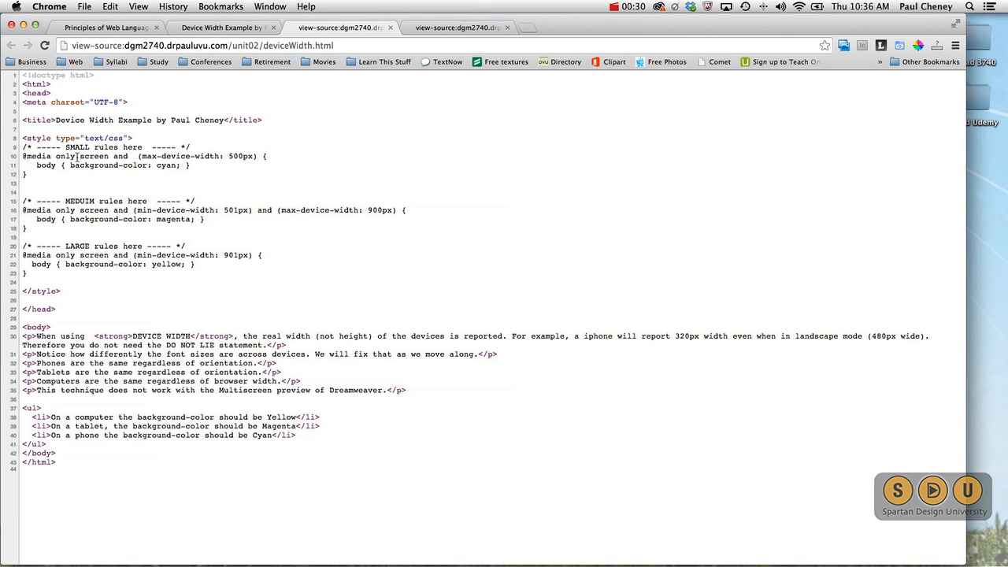
{"action": "double_click", "coordinate": [36, 156]}
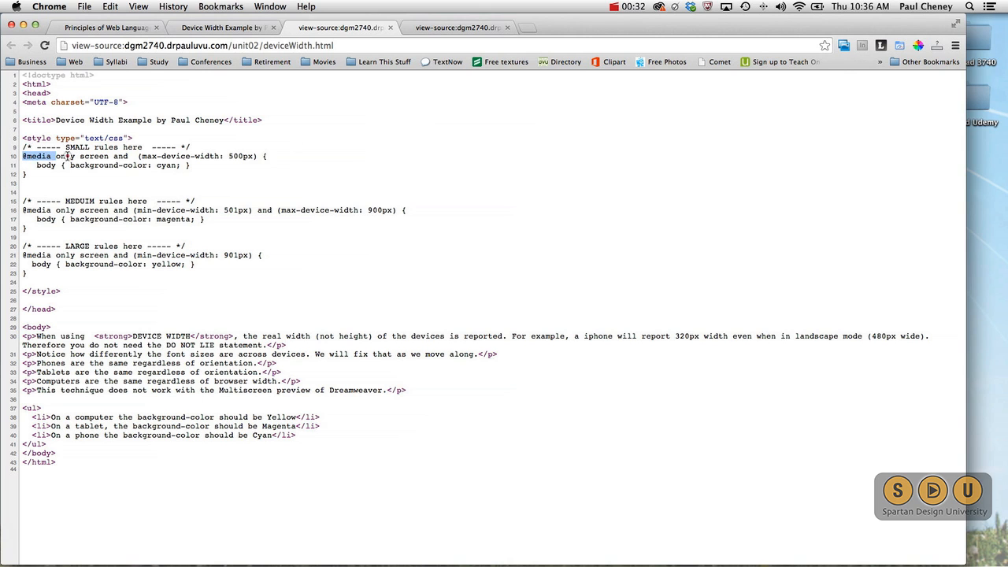
{"action": "left_click_drag", "start_coordinate": [23, 156], "coordinate": [129, 156]}
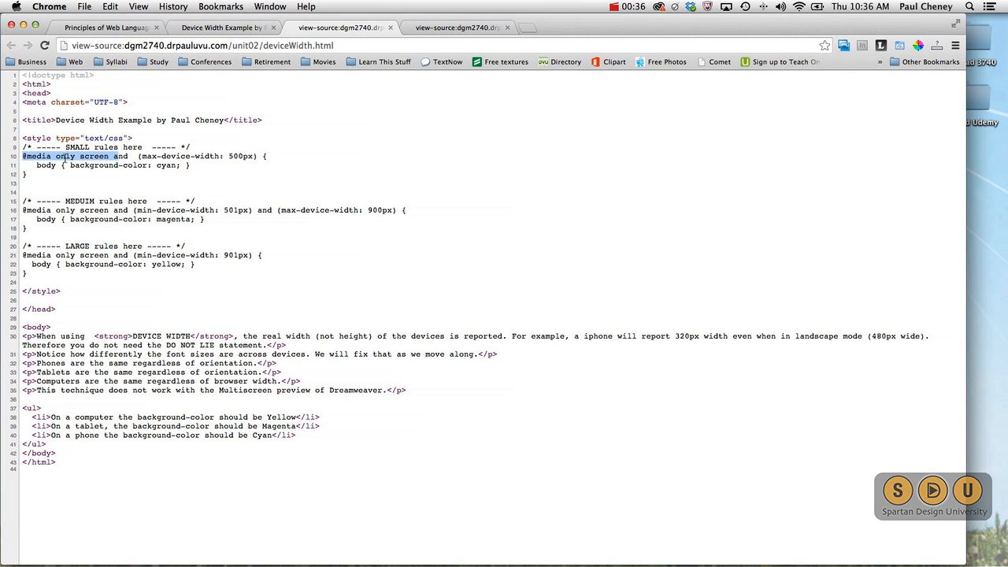
{"action": "double_click", "coordinate": [93, 156]}
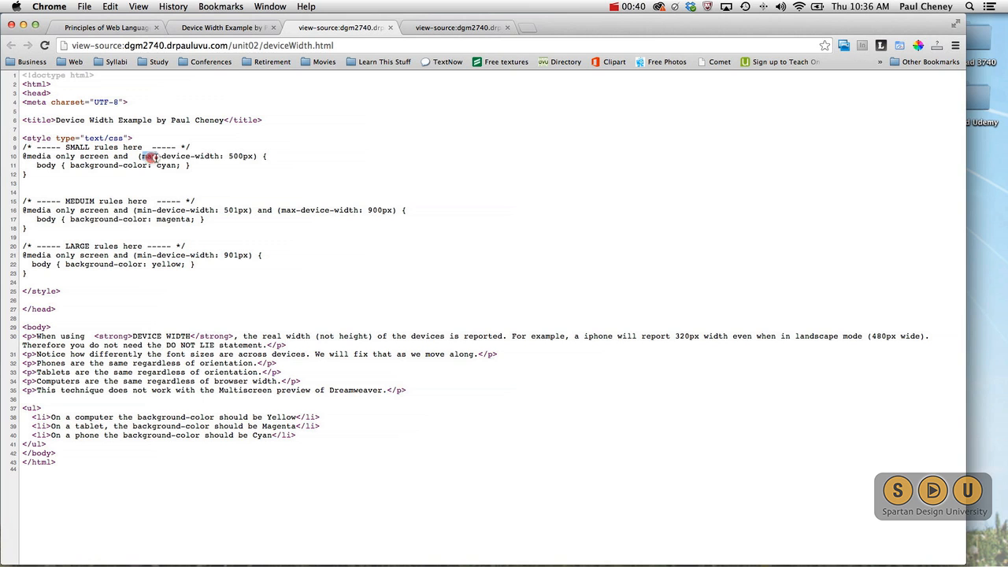
Step: Highlight max-device-width in the small-screen rule and the medium rule's minimum device width
{"action": "double_click", "coordinate": [182, 156]}
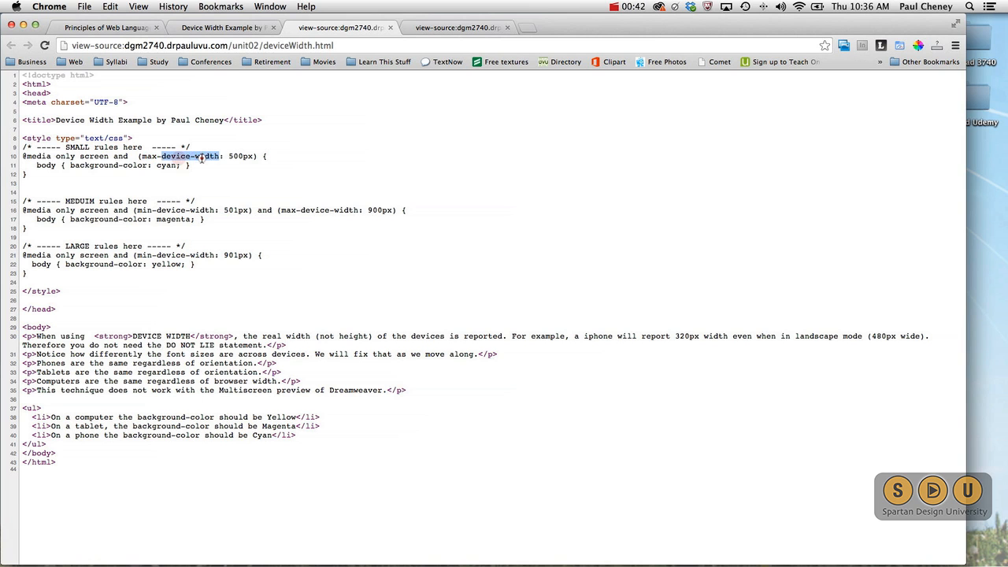
{"action": "double_click", "coordinate": [177, 156]}
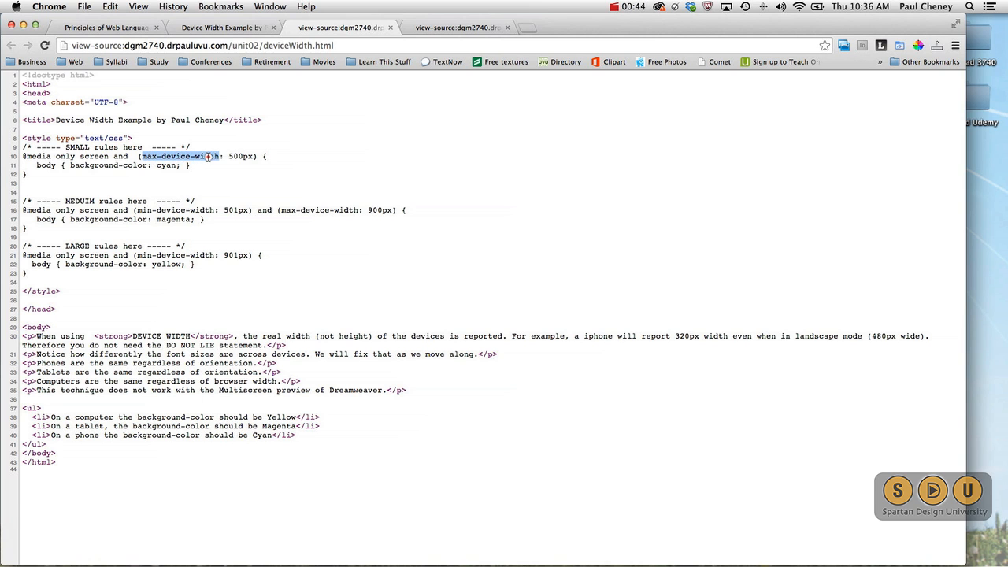
{"action": "double_click", "coordinate": [236, 156]}
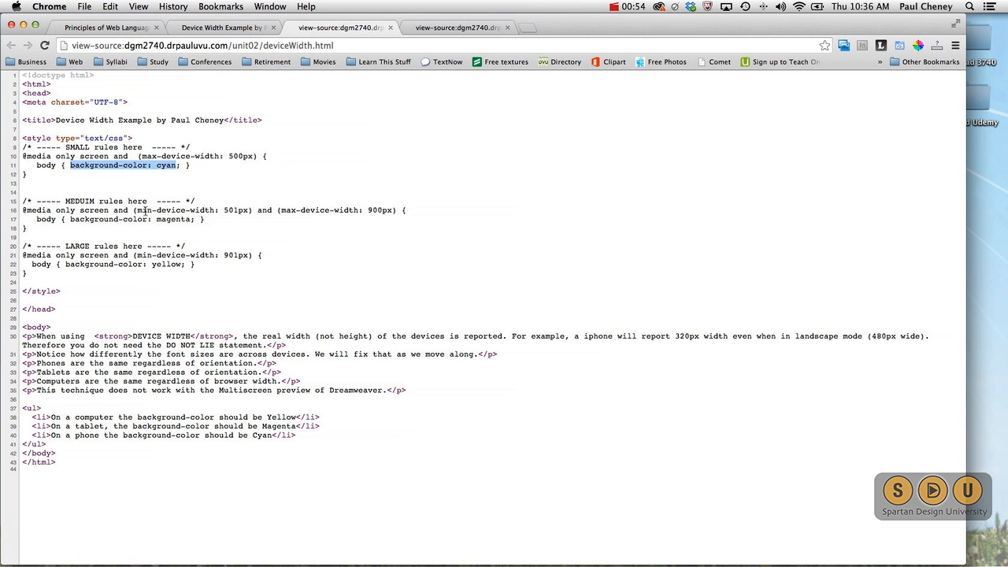
{"action": "double_click", "coordinate": [162, 211]}
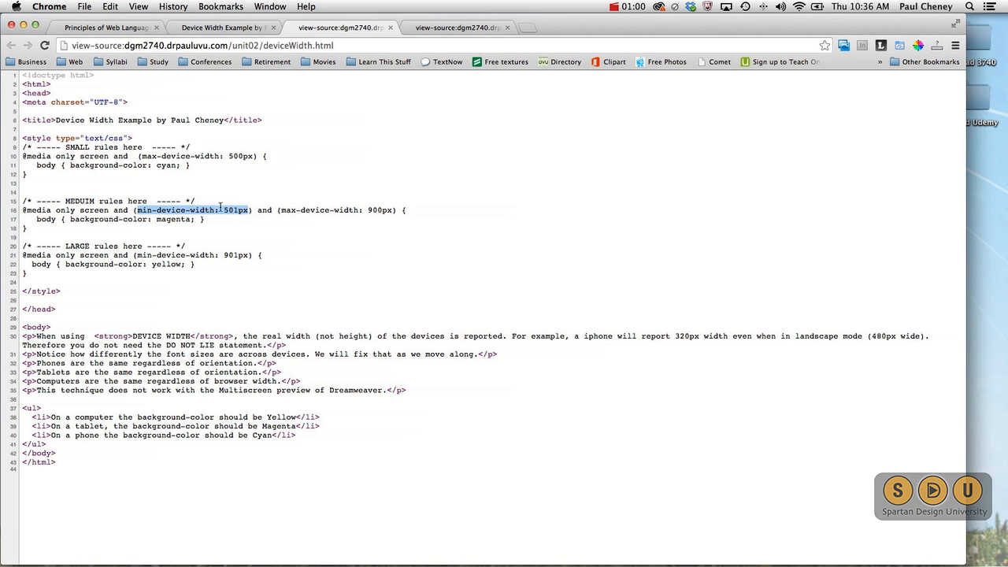
{"action": "mouse_move", "coordinate": [378, 206]}
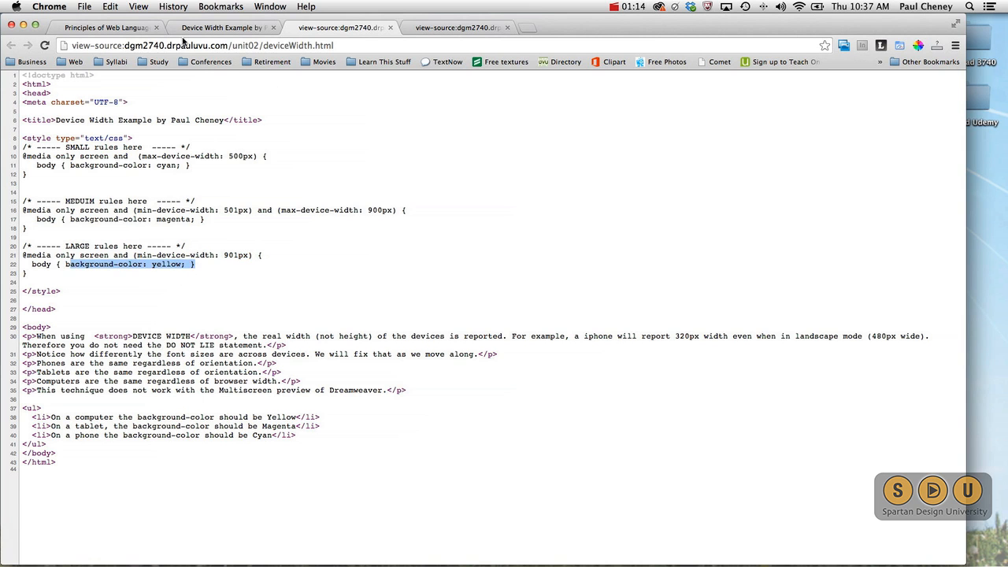
{"action": "left_click", "coordinate": [223, 28]}
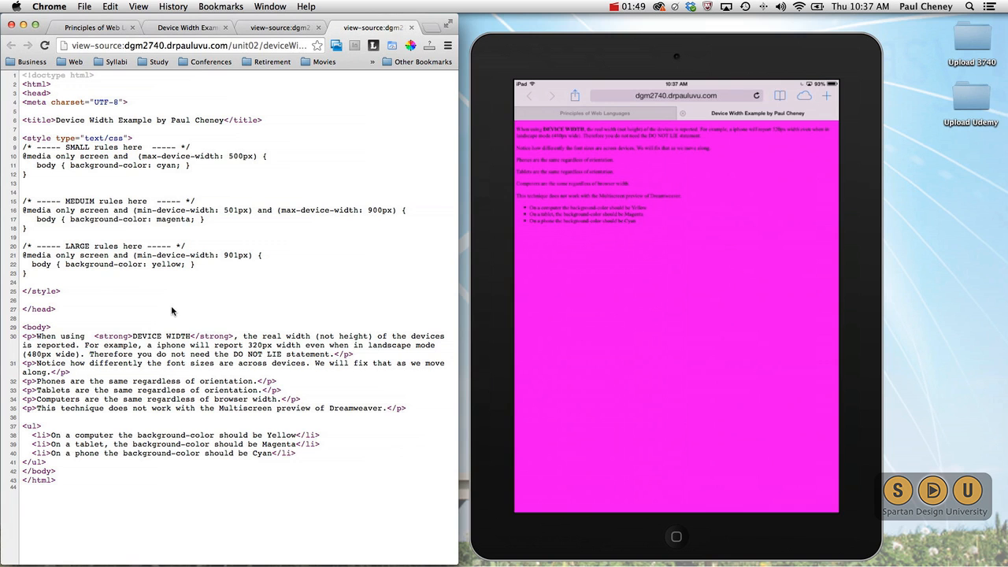
Step: Drag across a line on screen while the mirrored iPad shows the magenta page
{"action": "left_click_drag", "start_coordinate": [24, 209], "coordinate": [213, 209]}
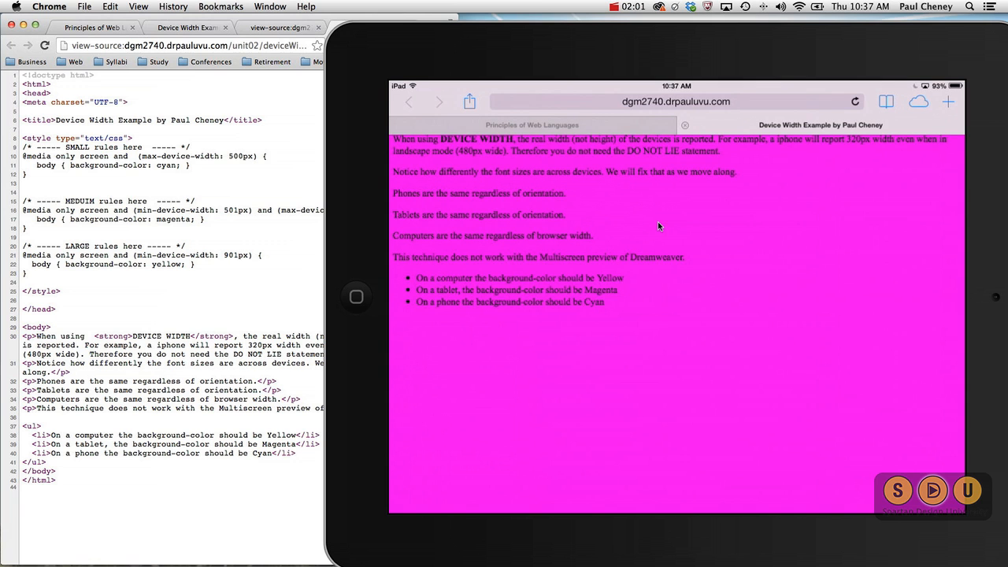
{"action": "mouse_move", "coordinate": [398, 240]}
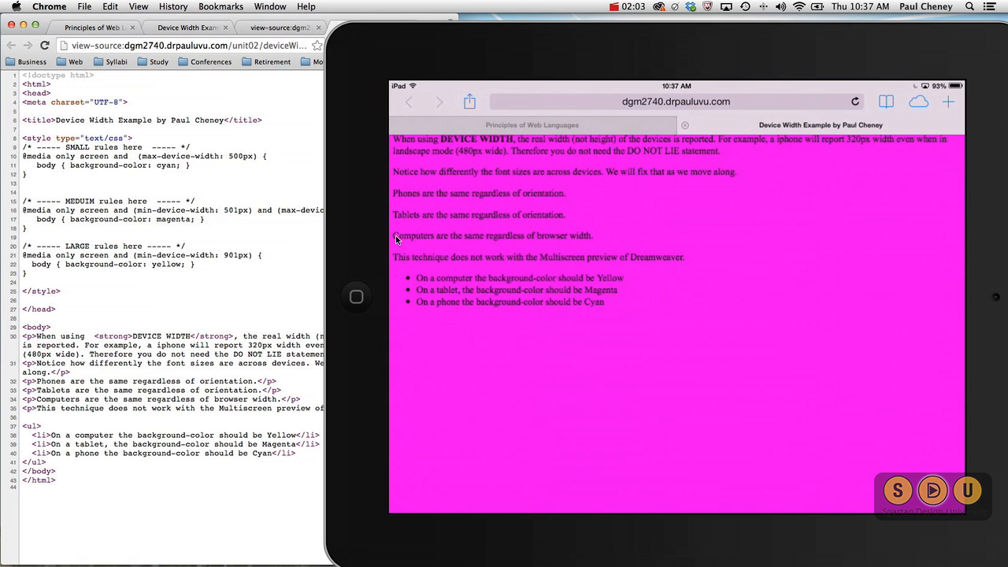
{"action": "mouse_move", "coordinate": [951, 245]}
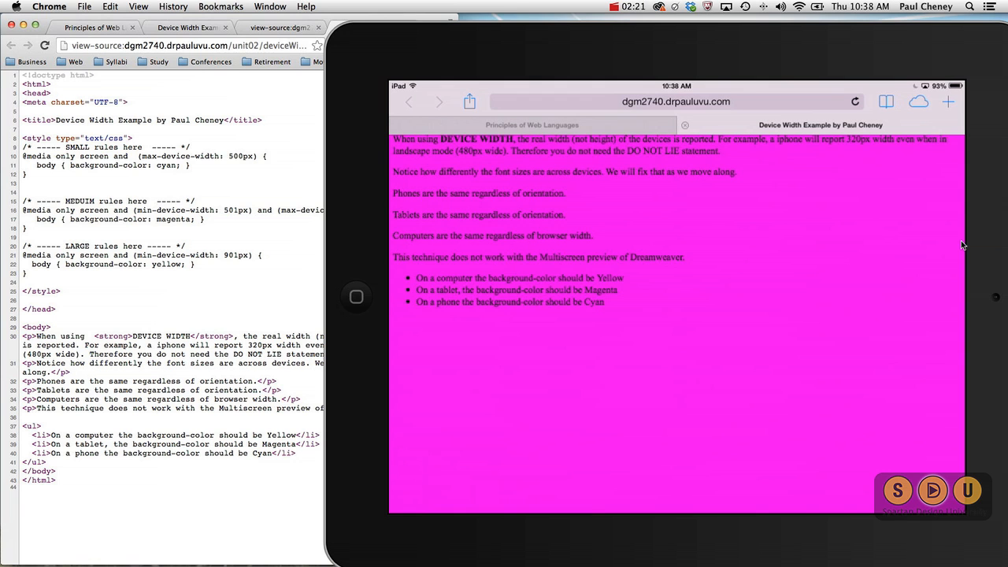
{"action": "mouse_move", "coordinate": [455, 247]}
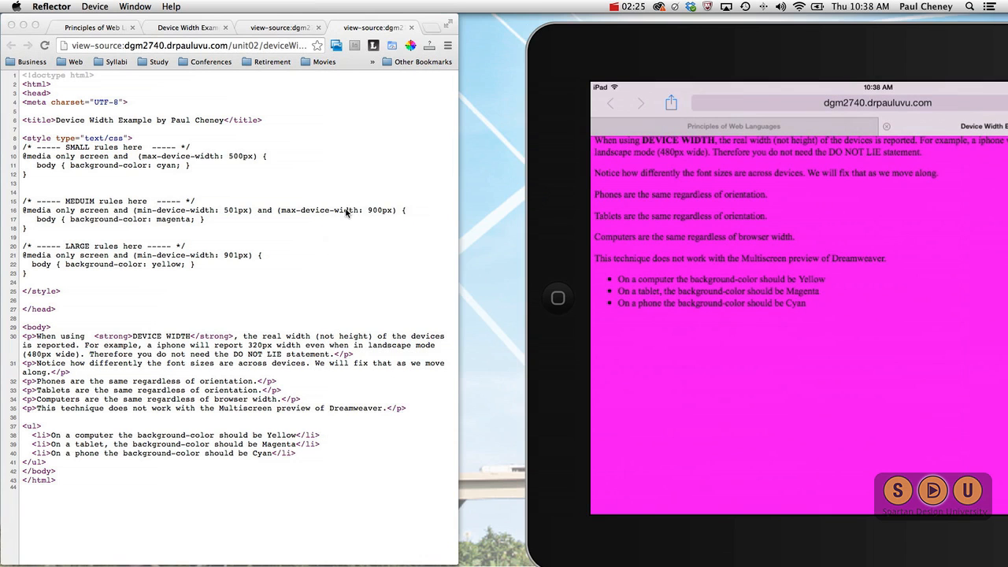
{"action": "mouse_move", "coordinate": [242, 239]}
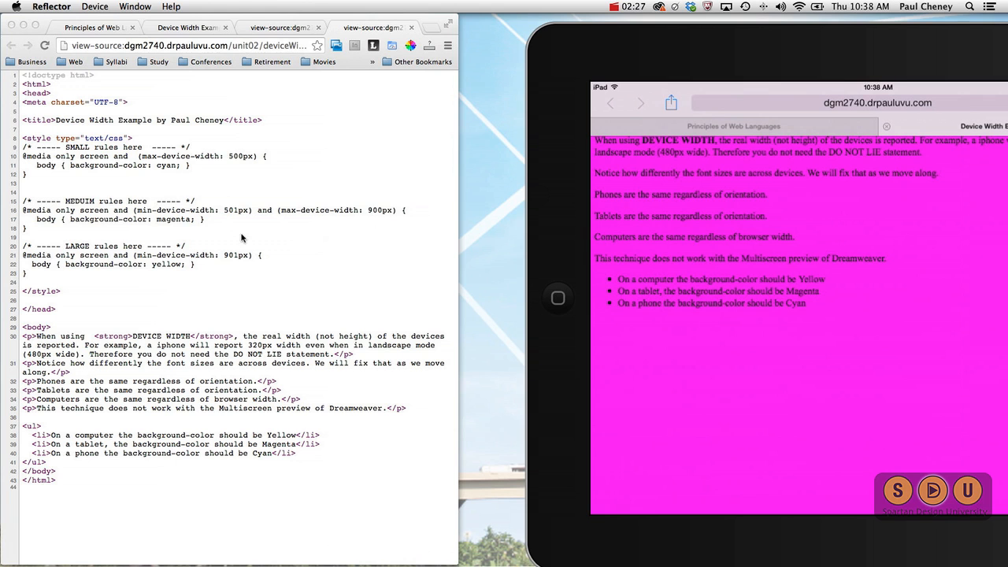
Step: Highlight 'magenta' in the medium-screen rule, then click at the upper right of the screen
{"action": "double_click", "coordinate": [172, 219]}
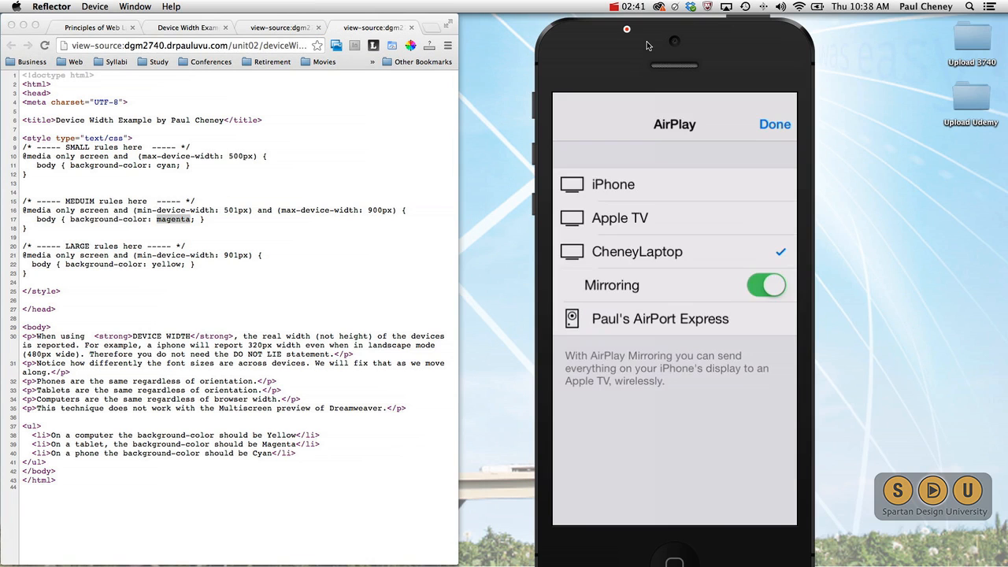
{"action": "left_click", "coordinate": [774, 124]}
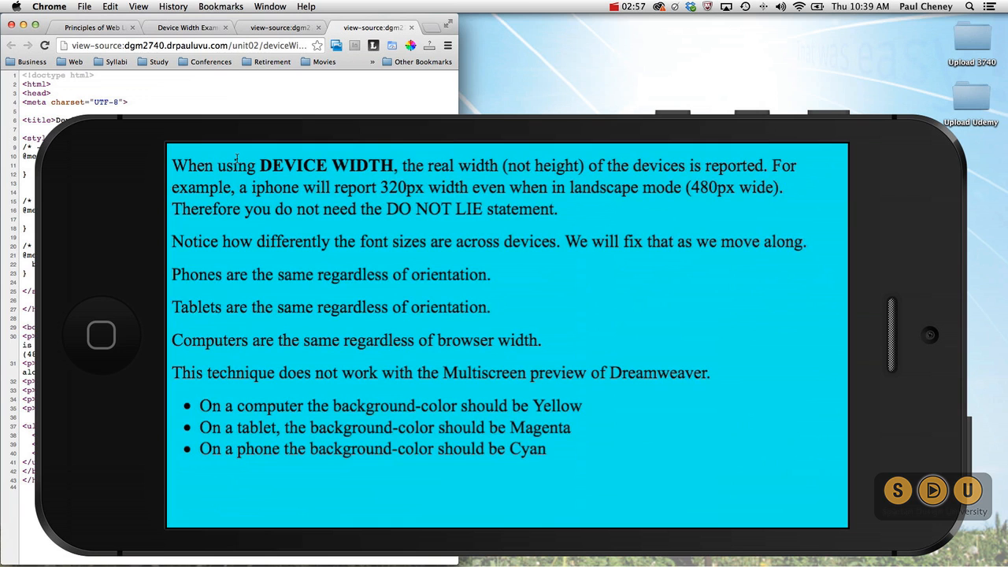
{"action": "mouse_move", "coordinate": [560, 370]}
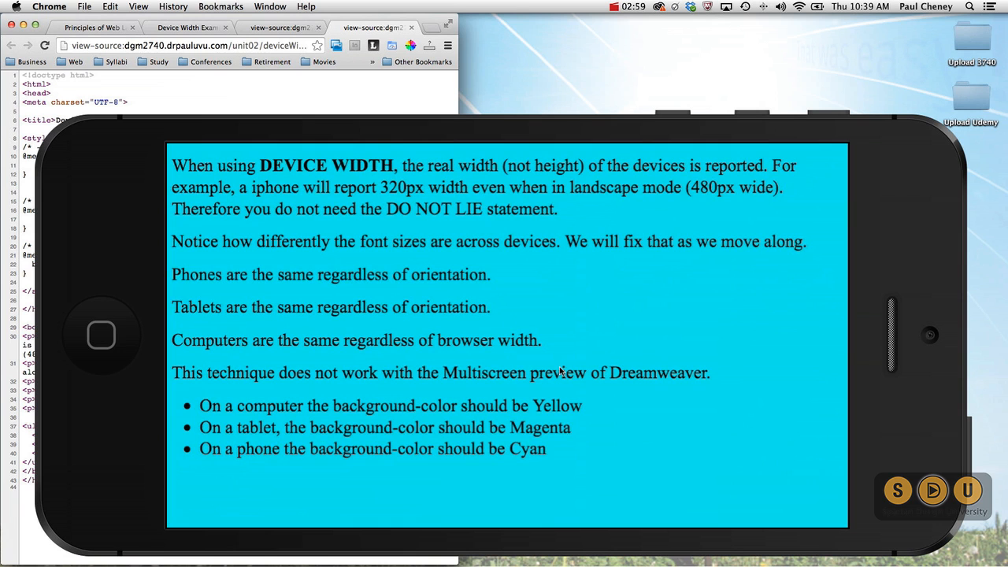
{"action": "mouse_move", "coordinate": [502, 390]}
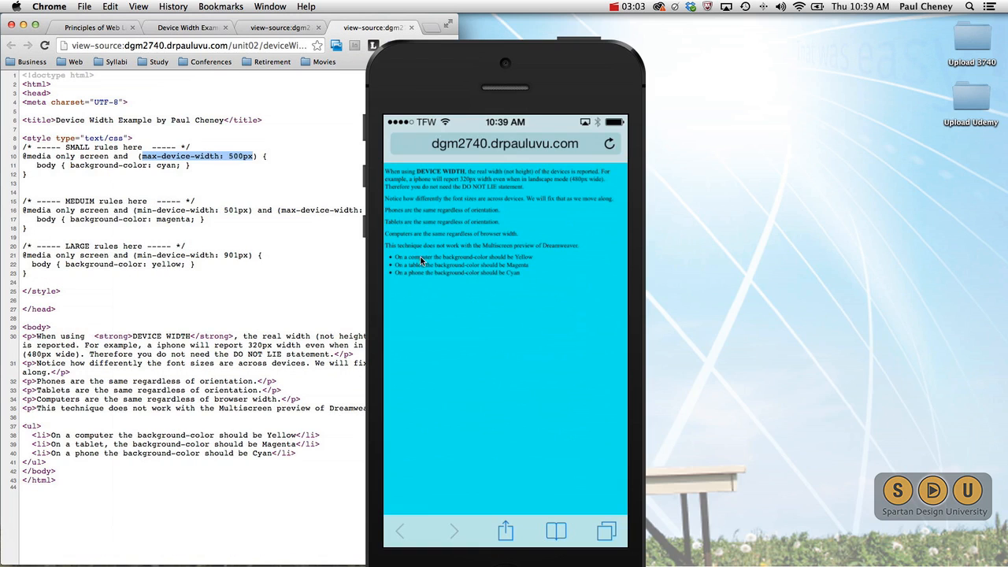
{"action": "mouse_move", "coordinate": [415, 207]}
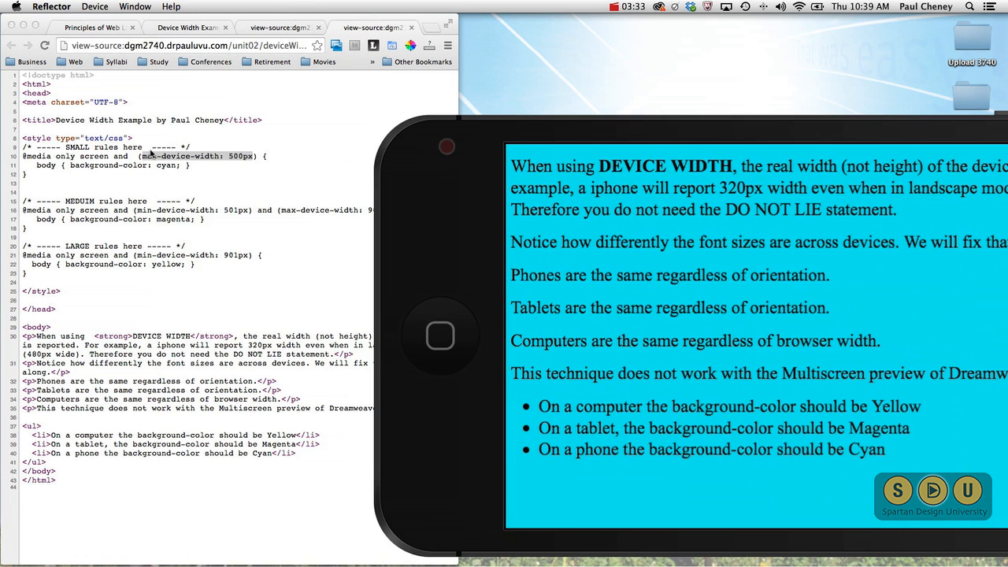
Step: Select max-device-width in the small-screen rule beside the cyan landscape iPhone
{"action": "double_click", "coordinate": [176, 156]}
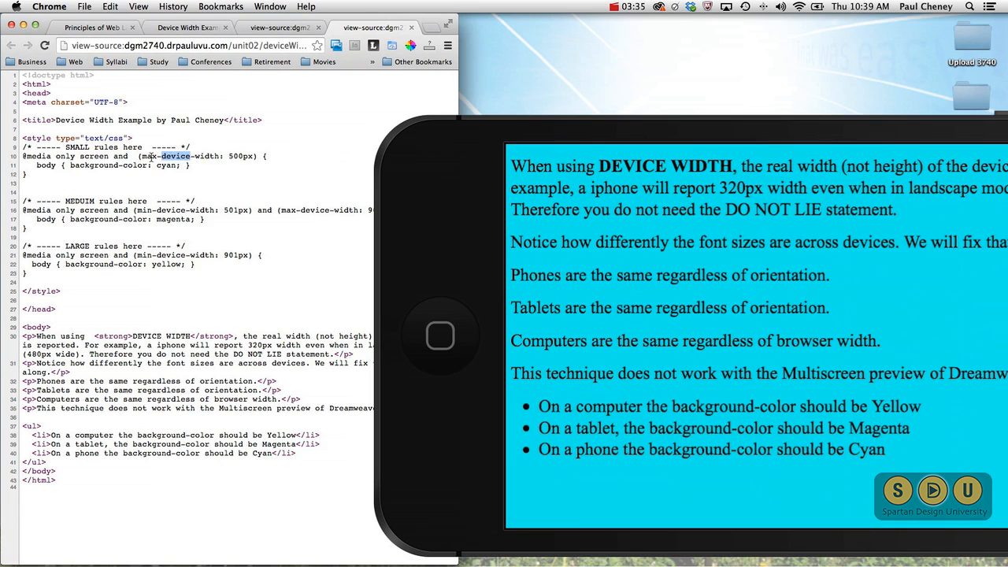
{"action": "double_click", "coordinate": [180, 155]}
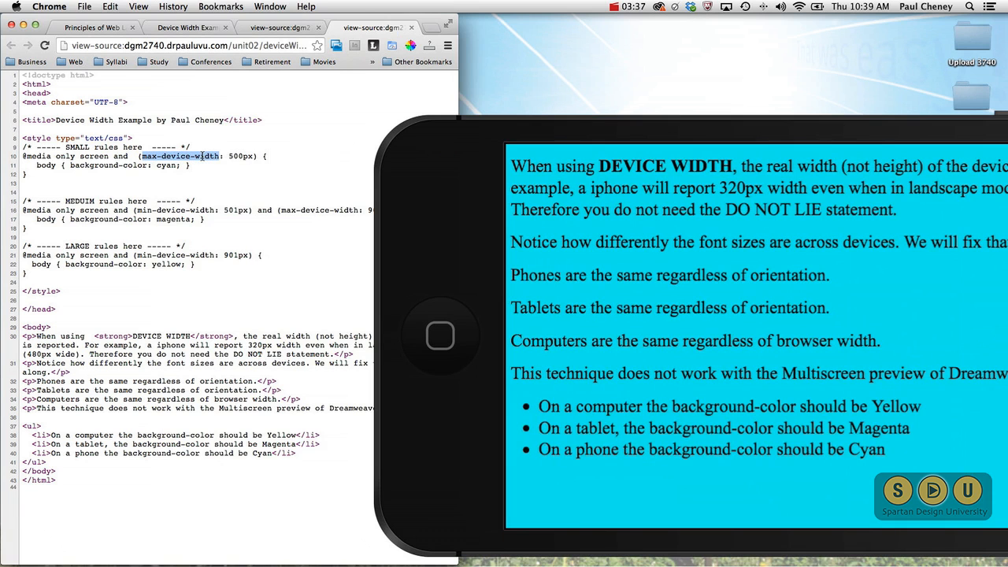
{"action": "mouse_move", "coordinate": [418, 152]}
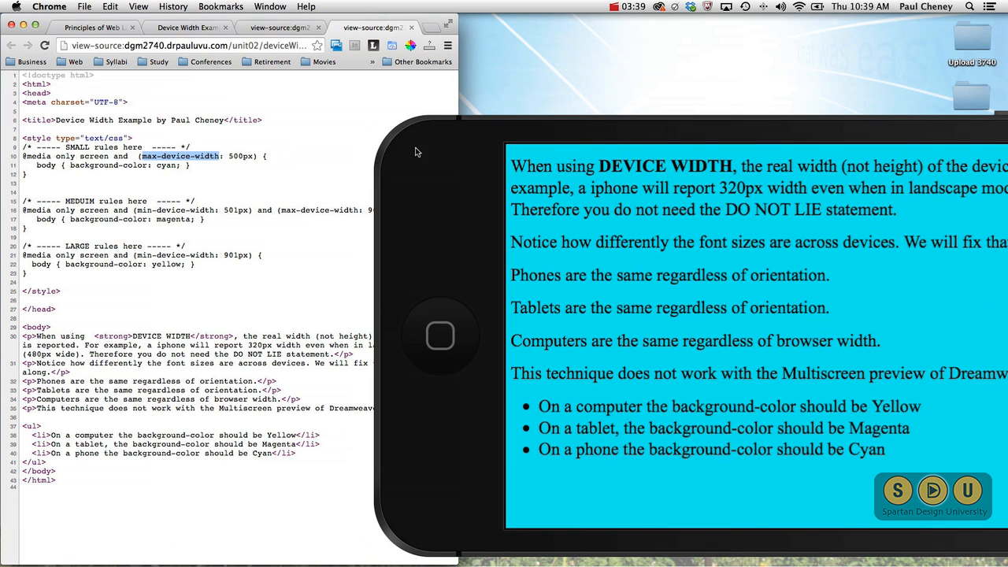